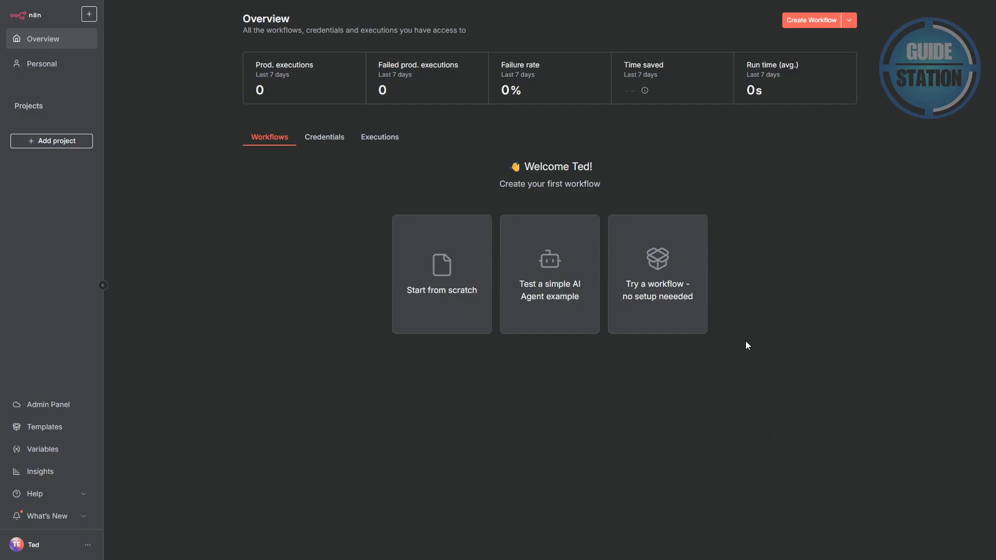
{"action": "mouse_move", "coordinate": [753, 353]}
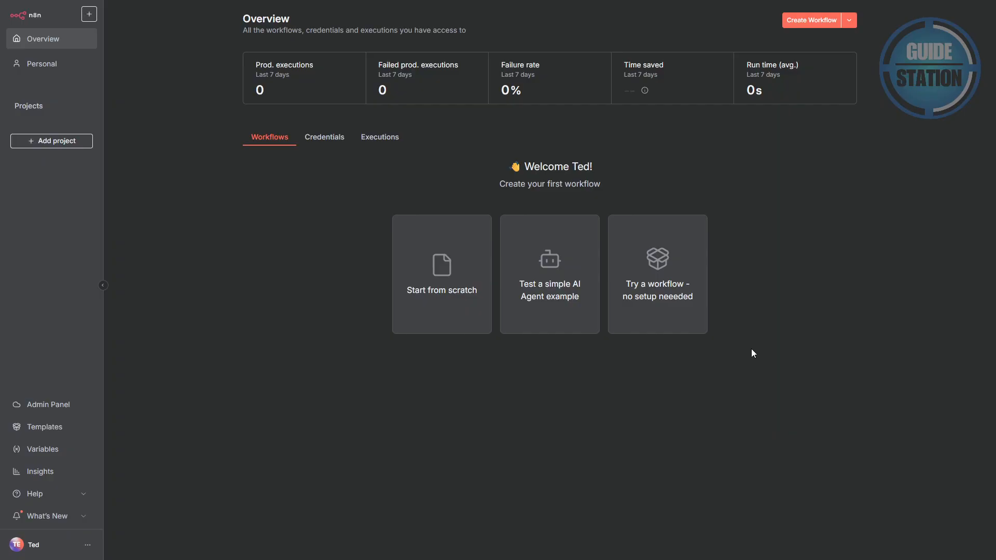
{"action": "mouse_move", "coordinate": [923, 330]}
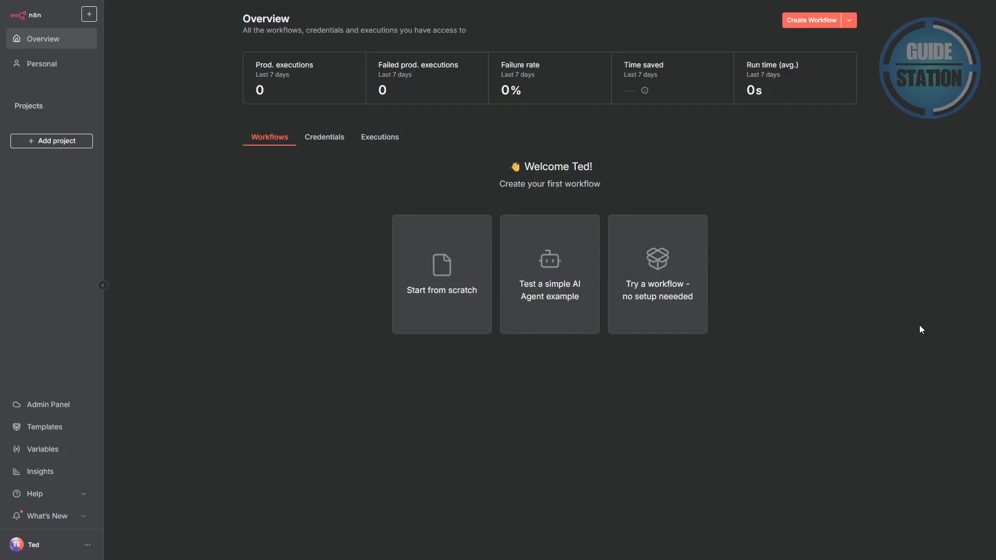
{"action": "mouse_move", "coordinate": [928, 326]}
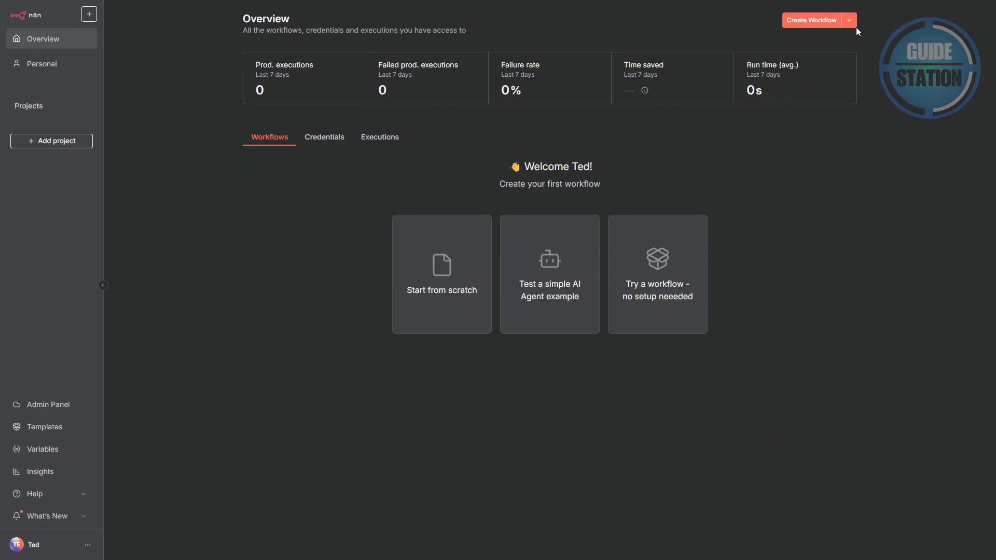
- Create a new blank workflow named 'My workflow' from the Overview page
{"action": "left_click", "coordinate": [812, 20]}
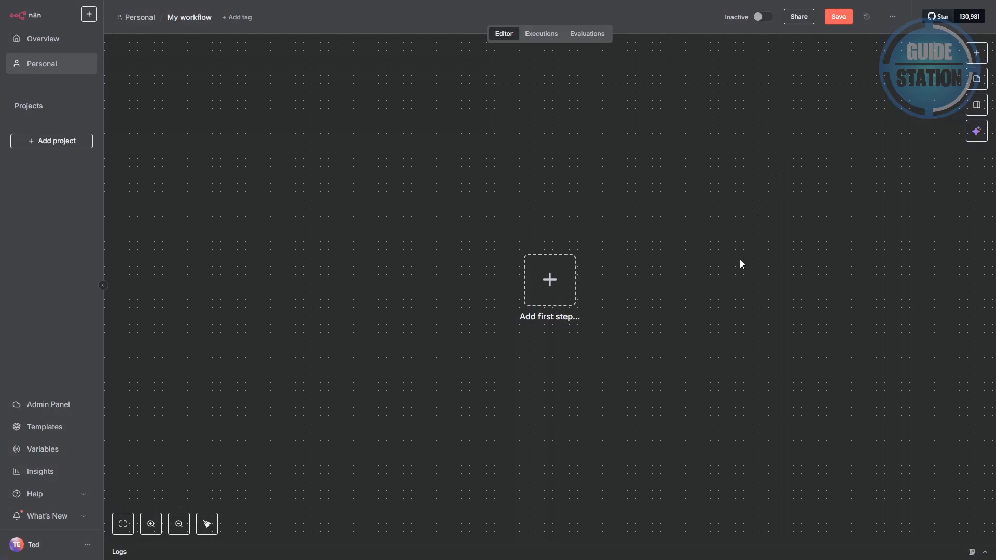
{"action": "mouse_move", "coordinate": [719, 281]}
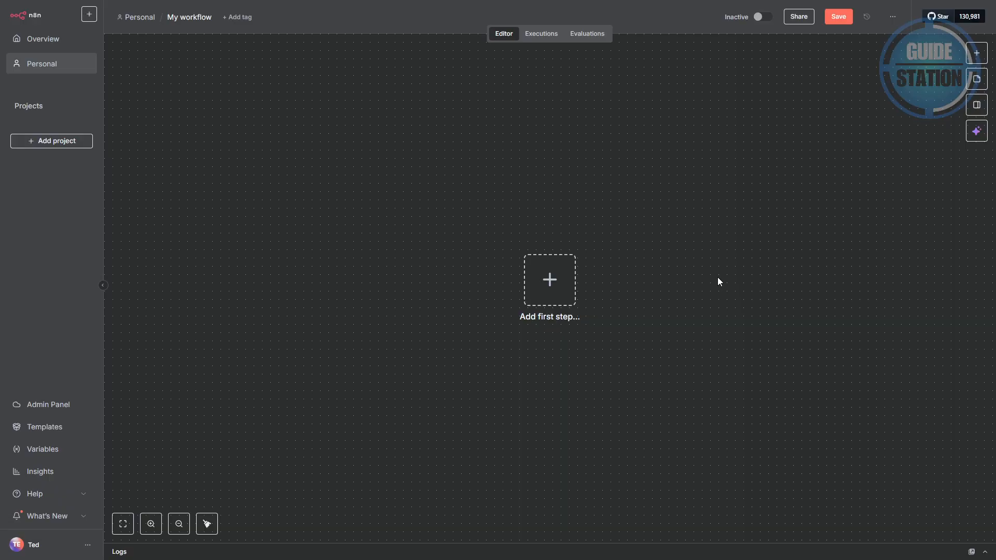
{"action": "mouse_move", "coordinate": [549, 281]}
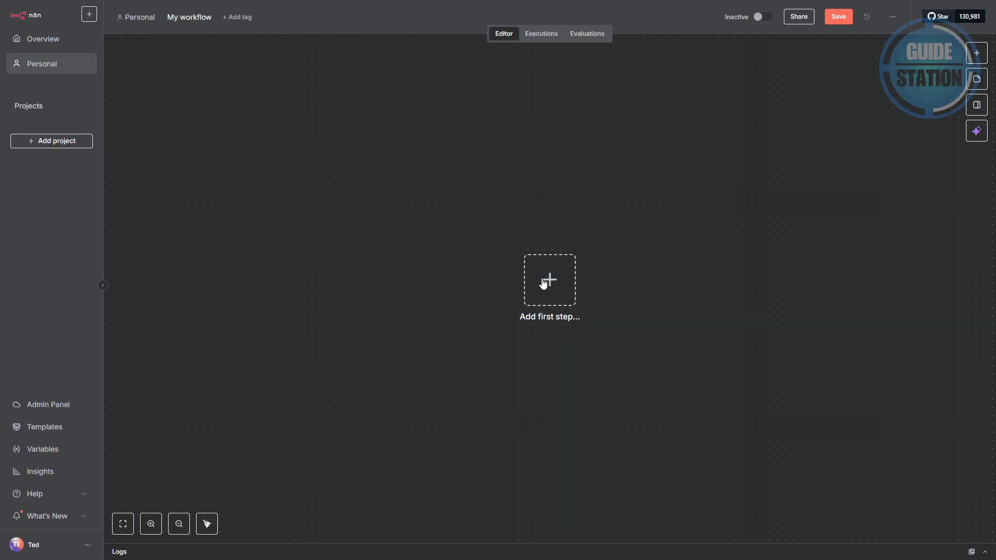
- Add a Microsoft Teams 'Create message' action as the first step and open its credential list
{"action": "left_click", "coordinate": [549, 280]}
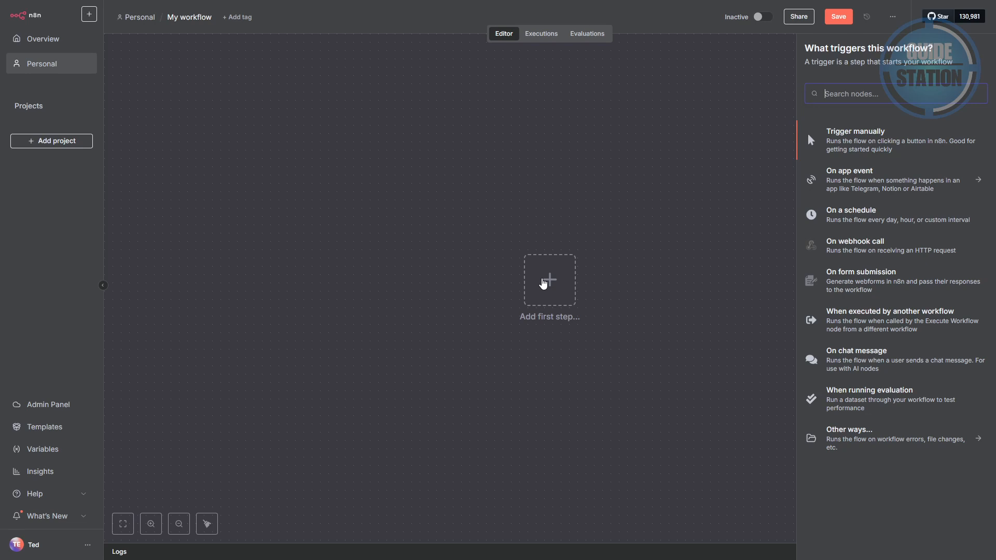
{"action": "type", "text": "microsoft teams"}
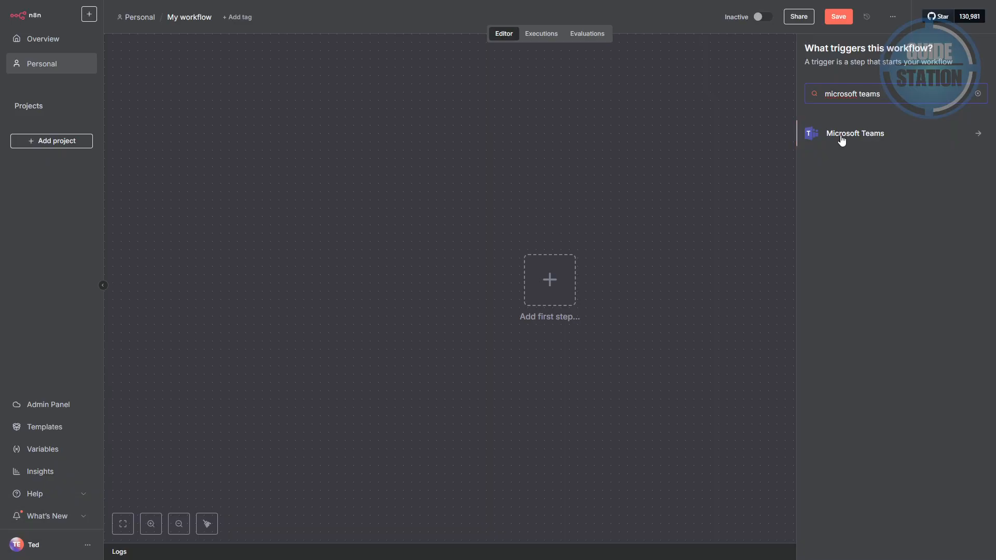
{"action": "left_click", "coordinate": [855, 133]}
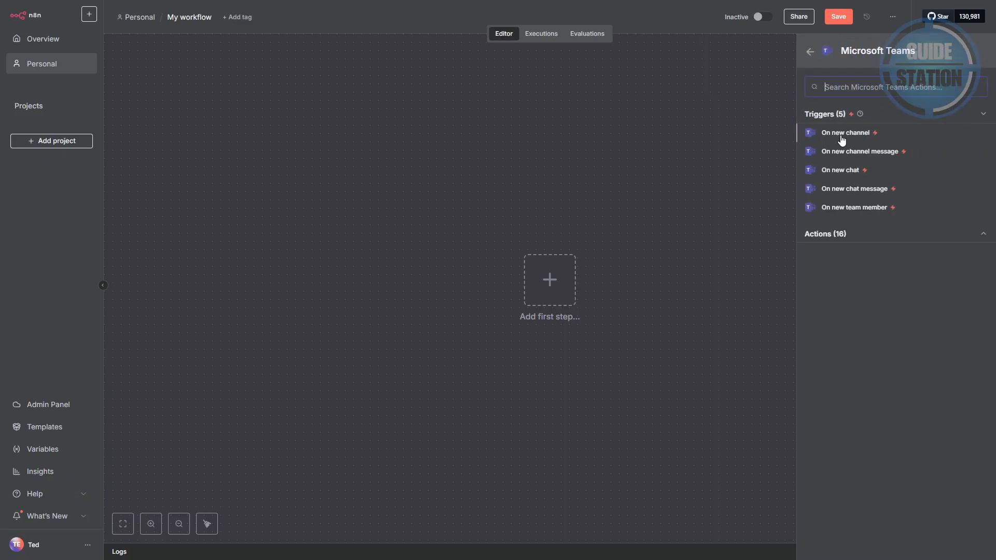
{"action": "mouse_move", "coordinate": [860, 170]}
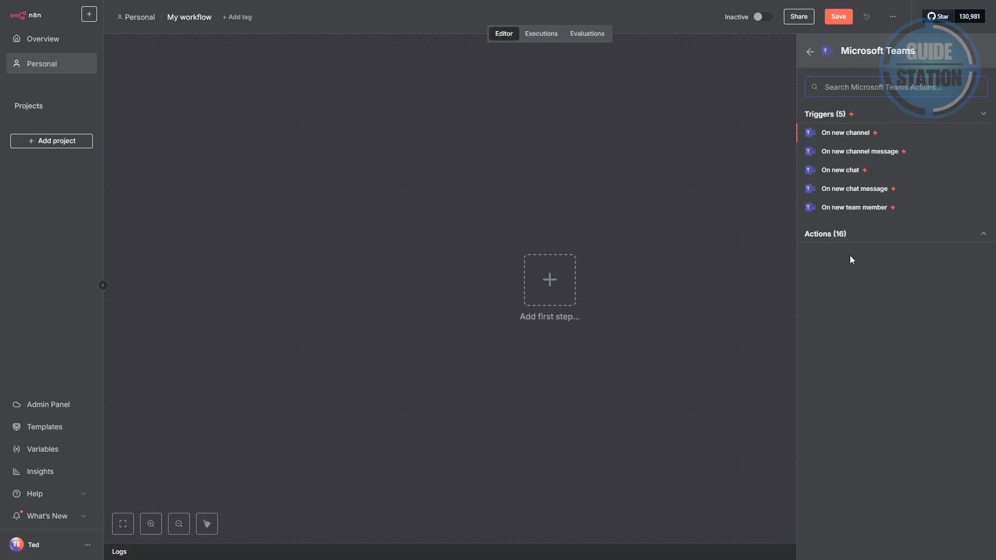
{"action": "left_click", "coordinate": [824, 233]}
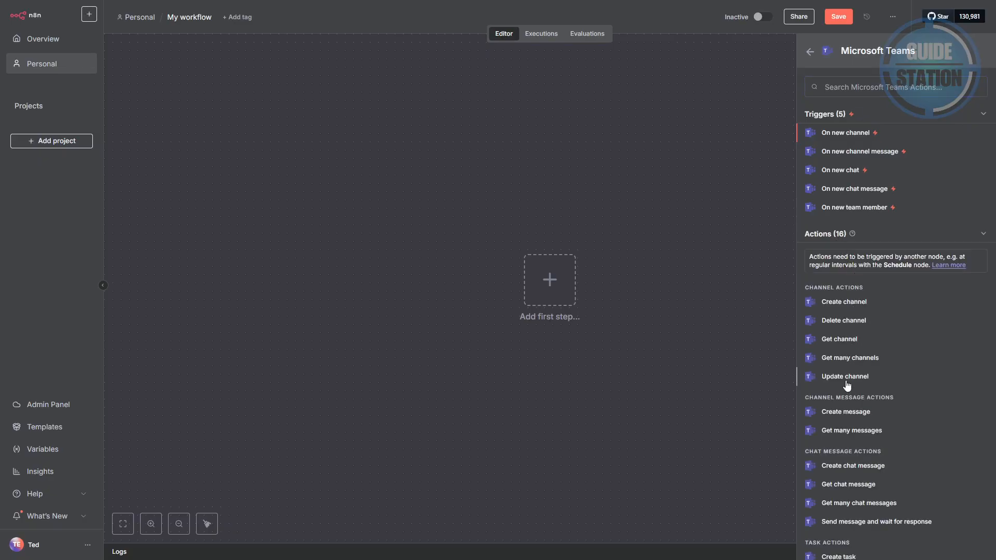
{"action": "left_click", "coordinate": [846, 412]}
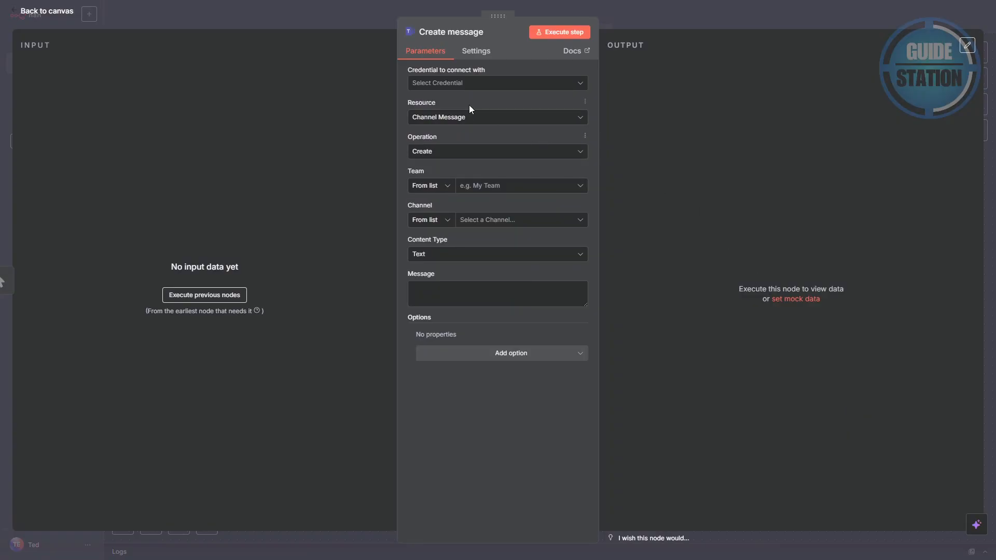
{"action": "left_click", "coordinate": [498, 82]}
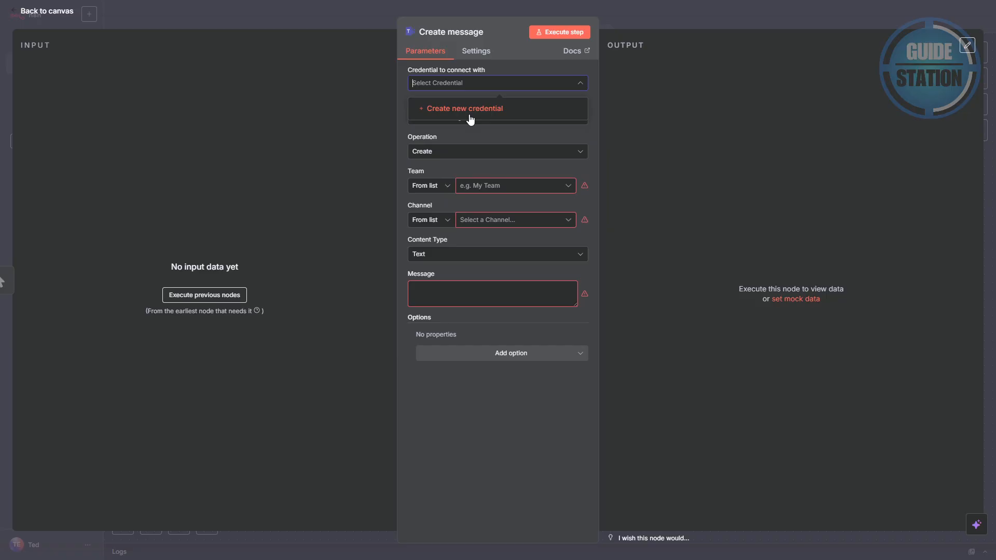
{"action": "mouse_move", "coordinate": [479, 154]}
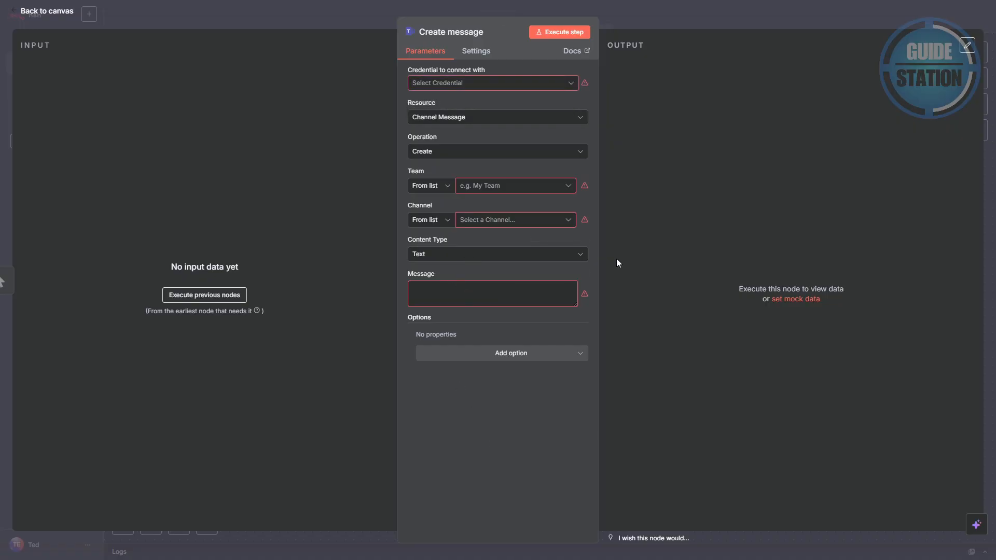
{"action": "mouse_move", "coordinate": [559, 31]}
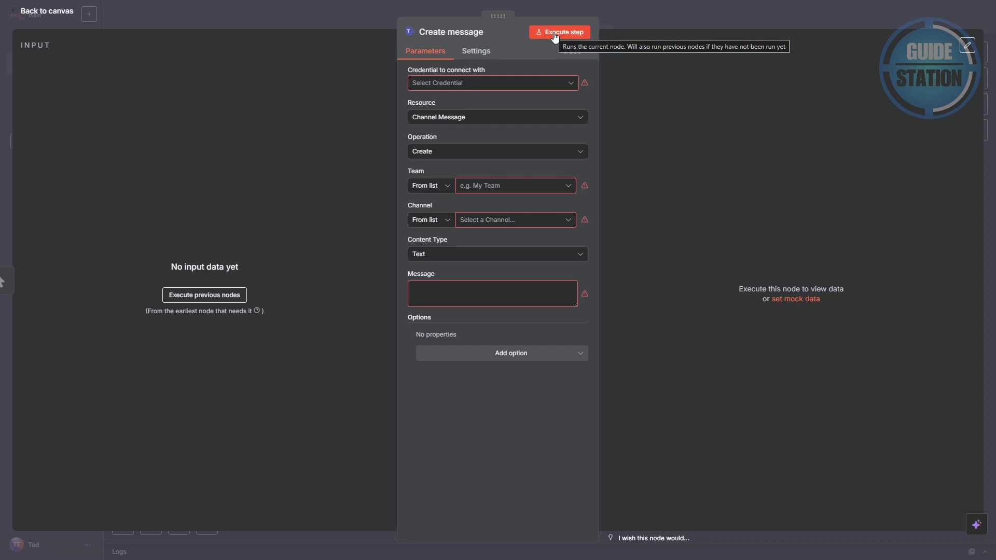